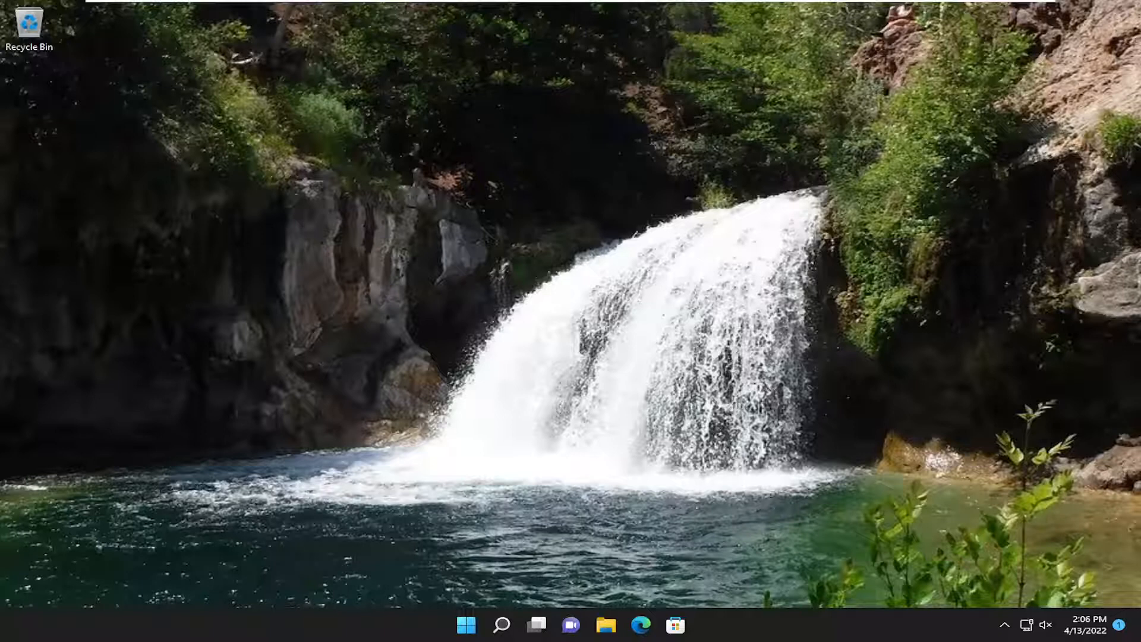
mouse_move(1041, 304)
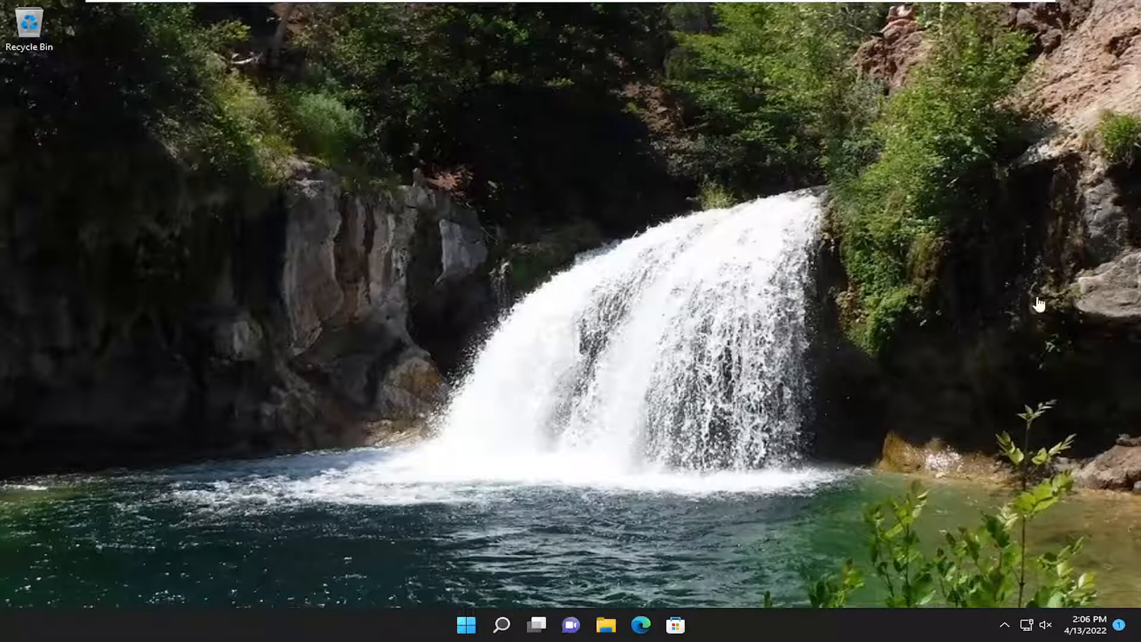
mouse_move(633, 318)
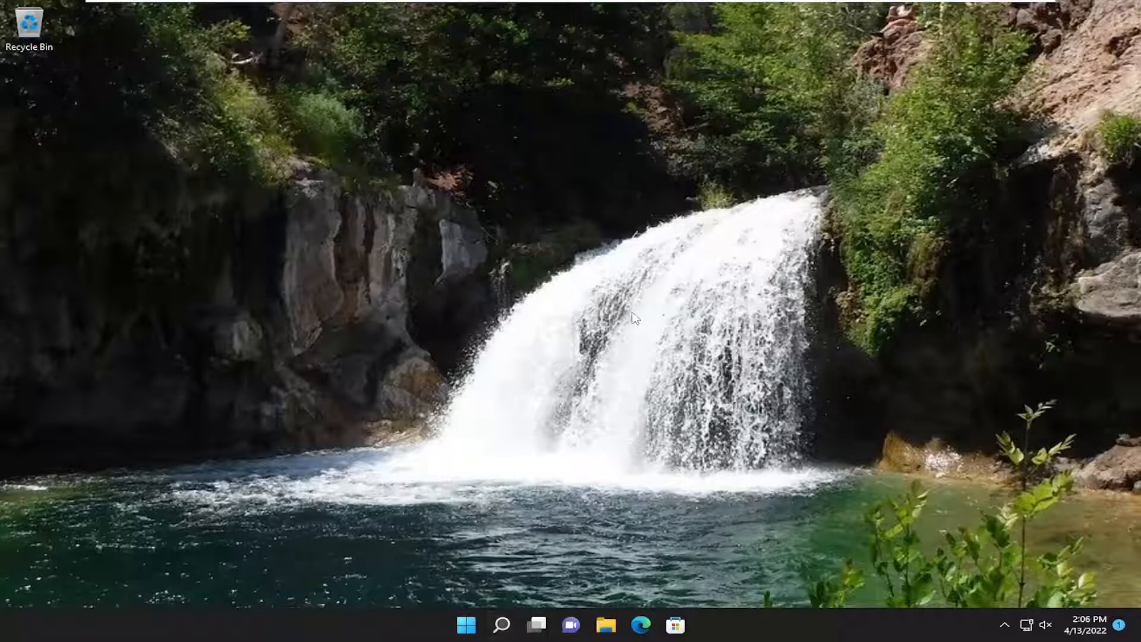
mouse_move(503, 625)
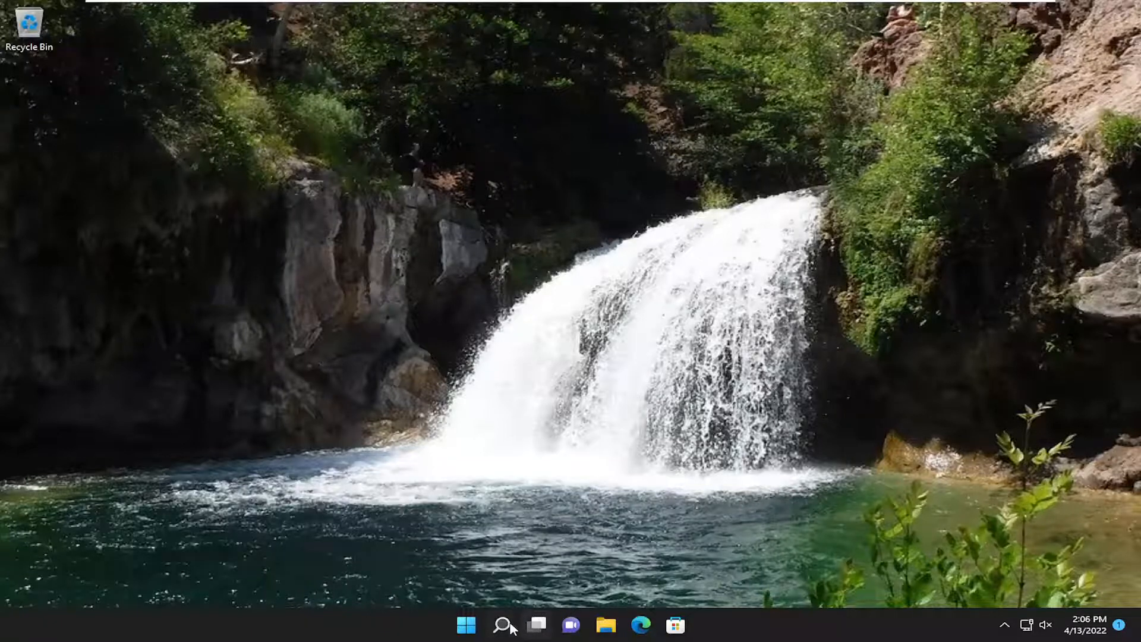
Launch Settings from Windows Search and go to the Time & language page.
click(502, 625)
text(settings)
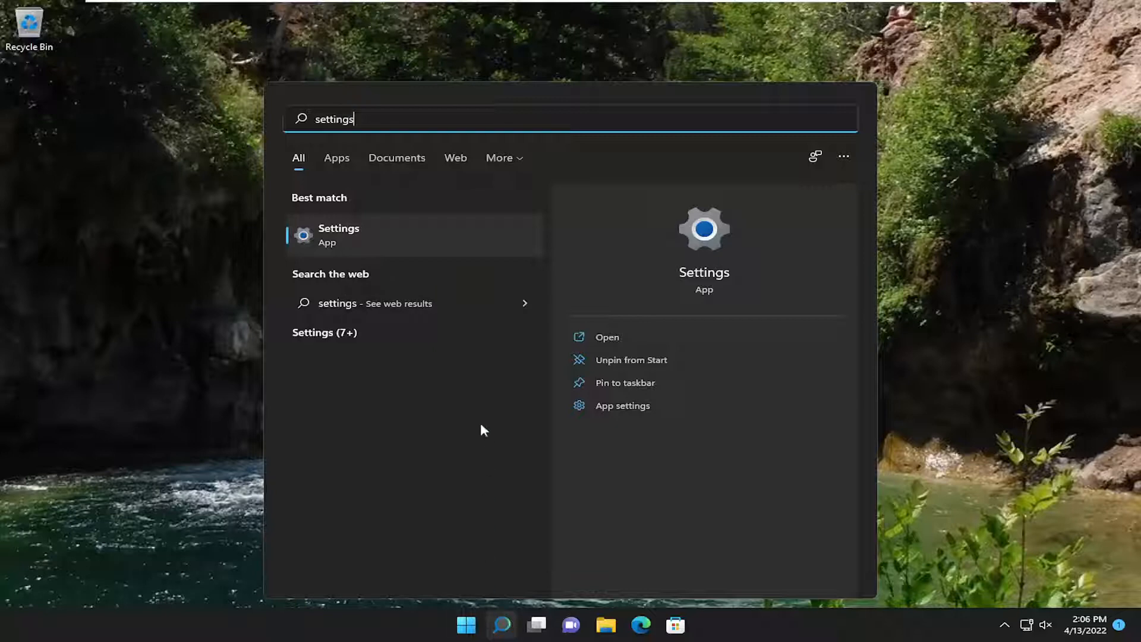
mouse_move(348, 245)
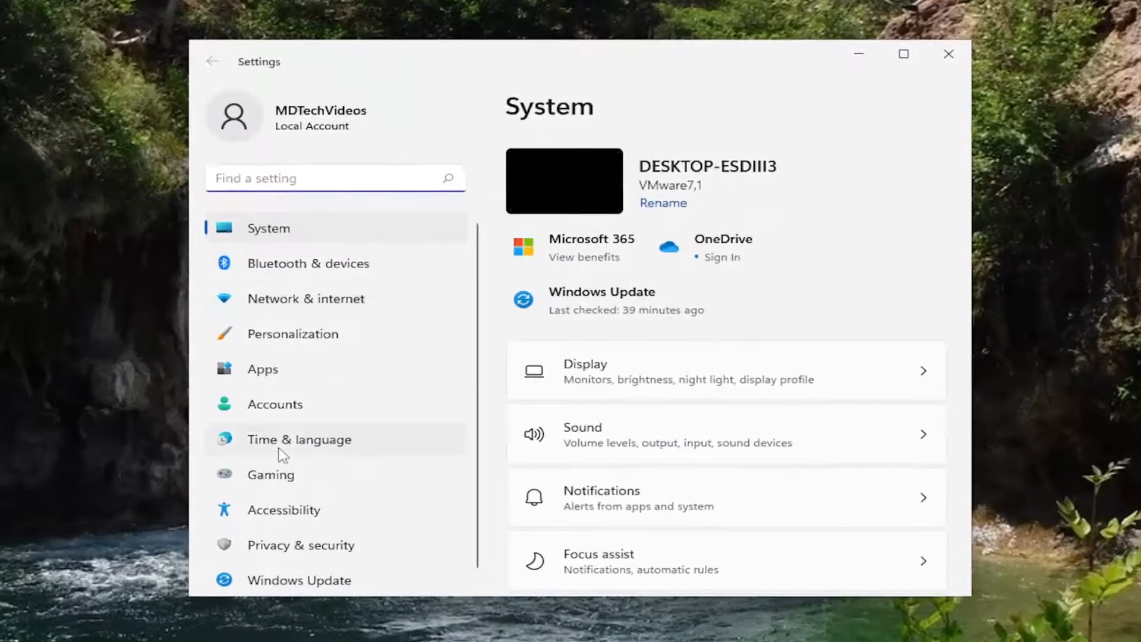
click(298, 438)
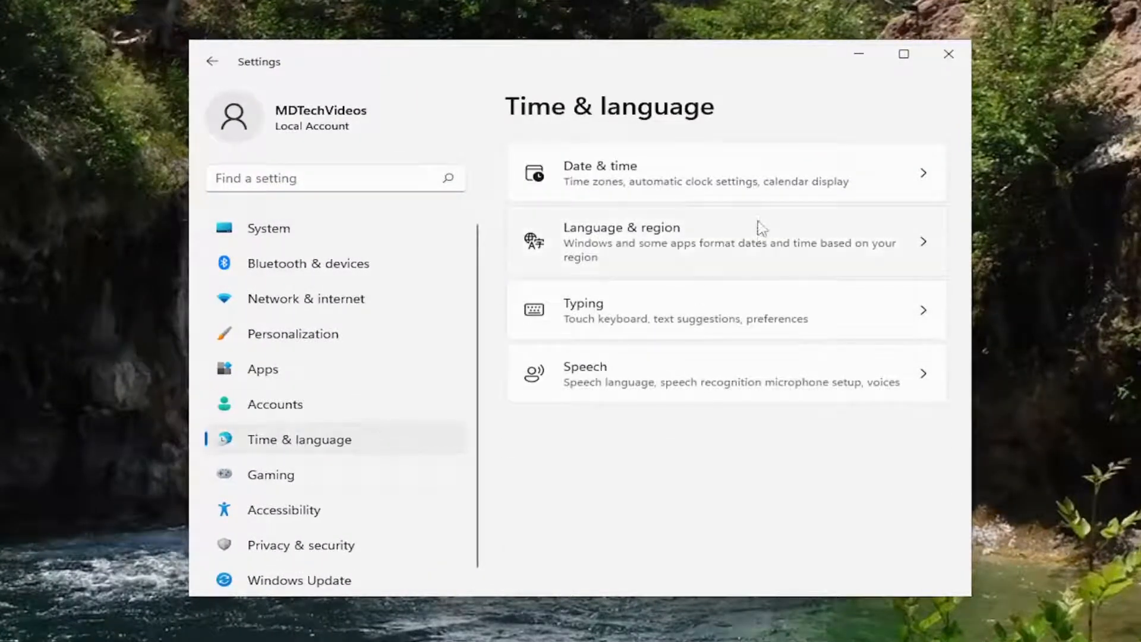
mouse_move(607, 317)
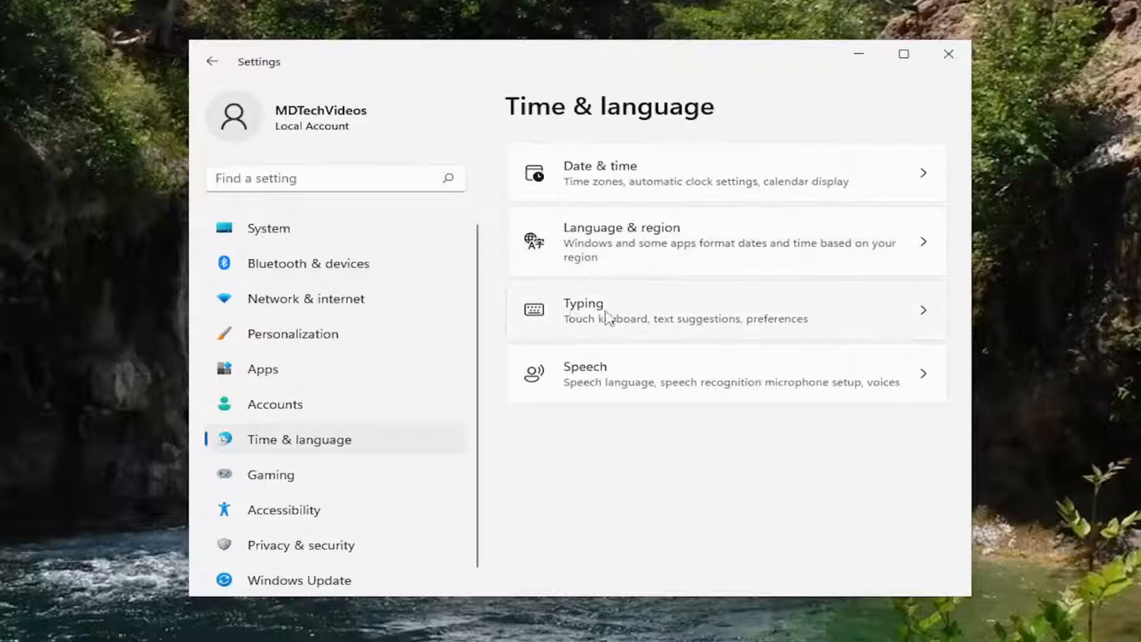
Show the Typing page with its autocorrect toggles, then close Settings.
click(655, 310)
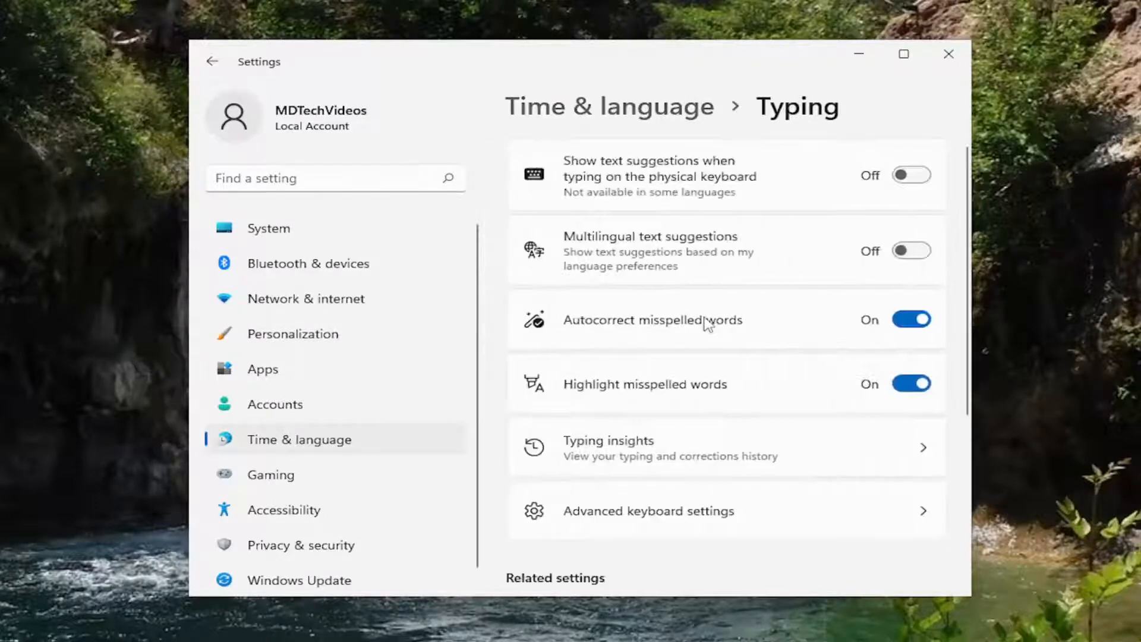
mouse_move(785, 222)
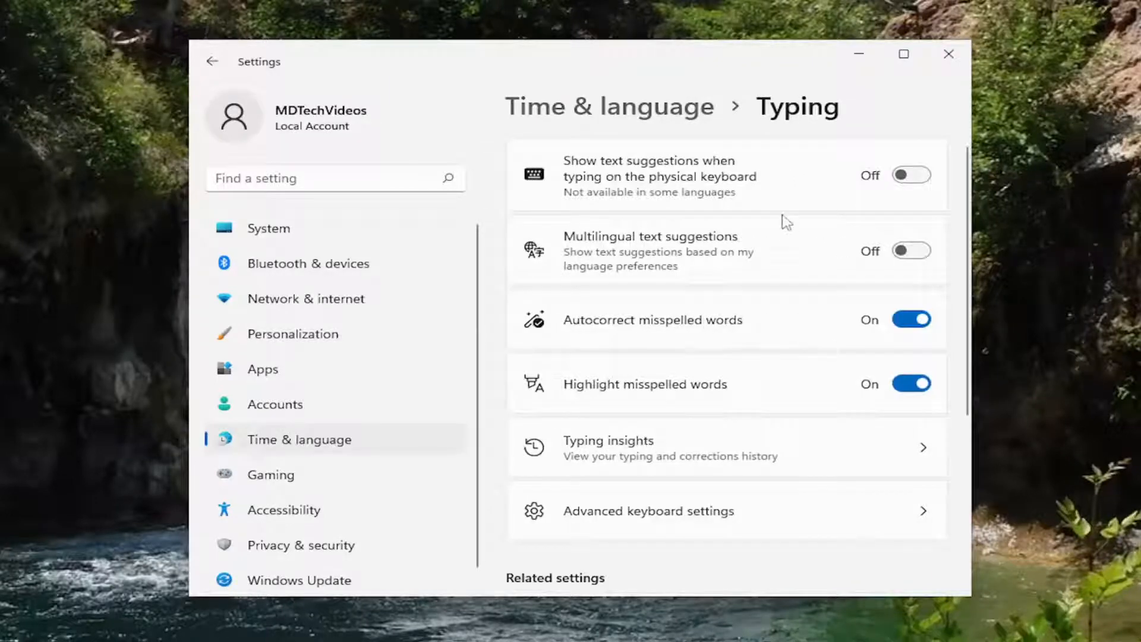
mouse_move(1044, 293)
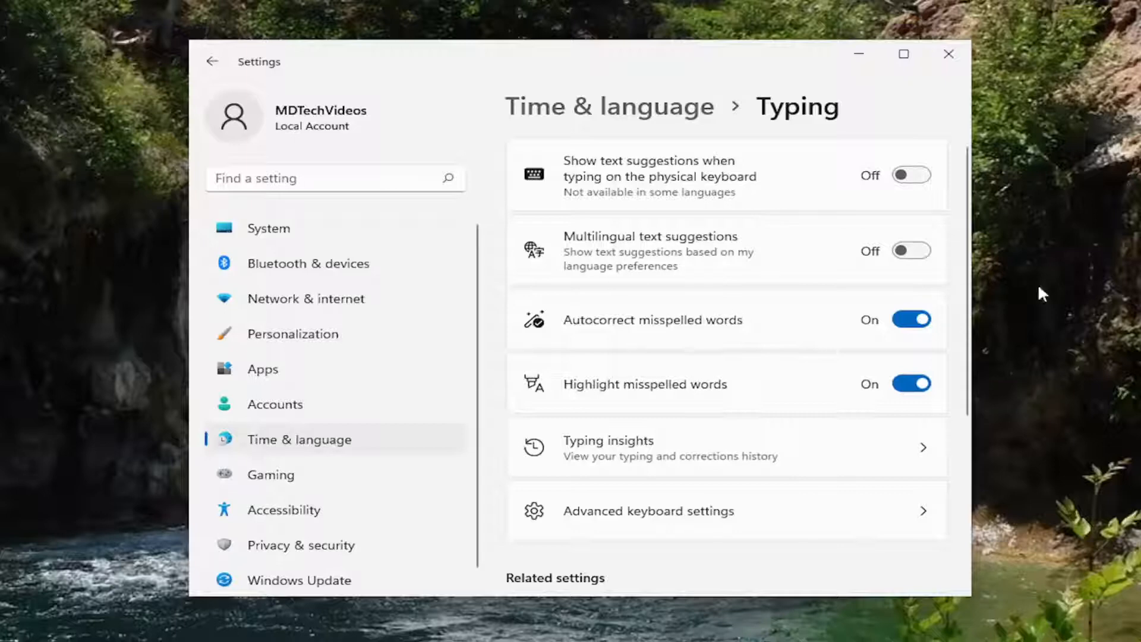
mouse_move(863, 340)
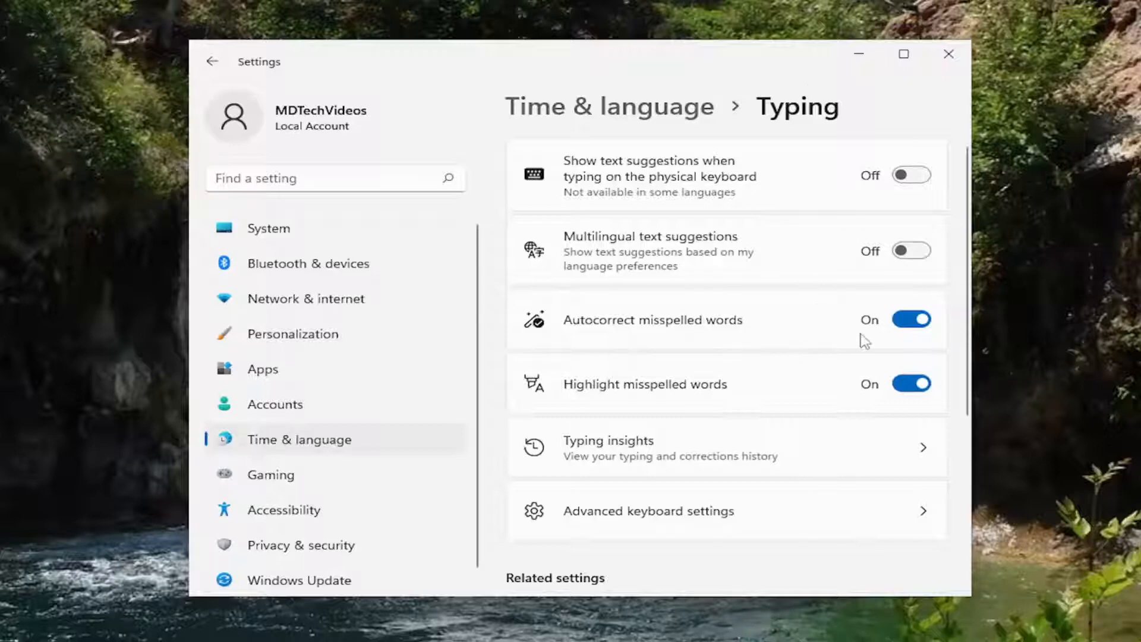
mouse_move(717, 382)
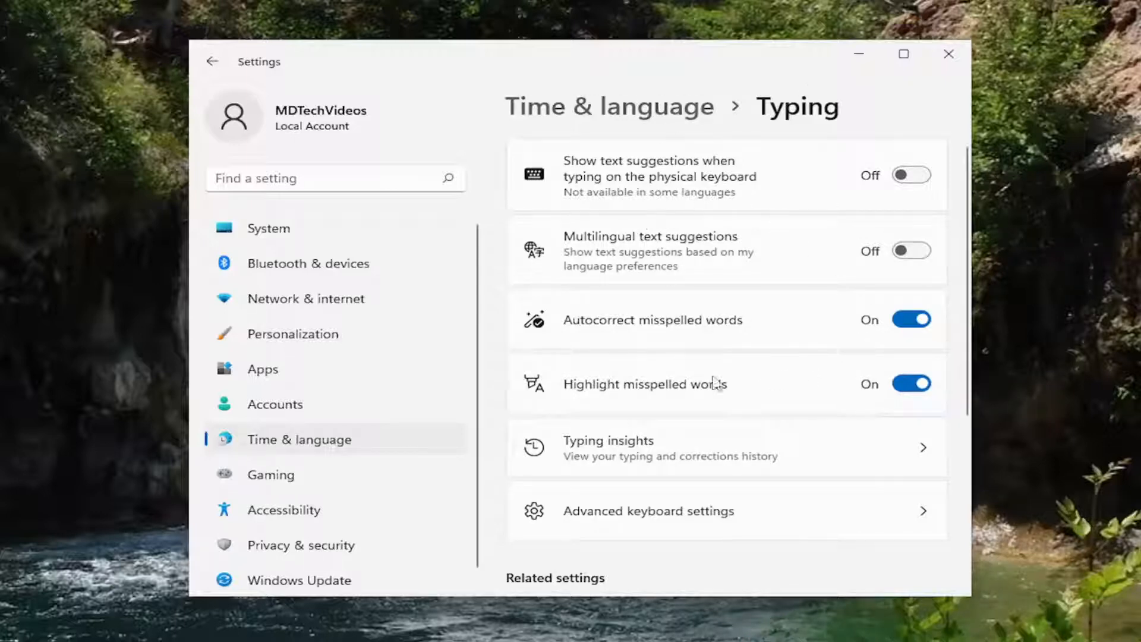
mouse_move(662, 304)
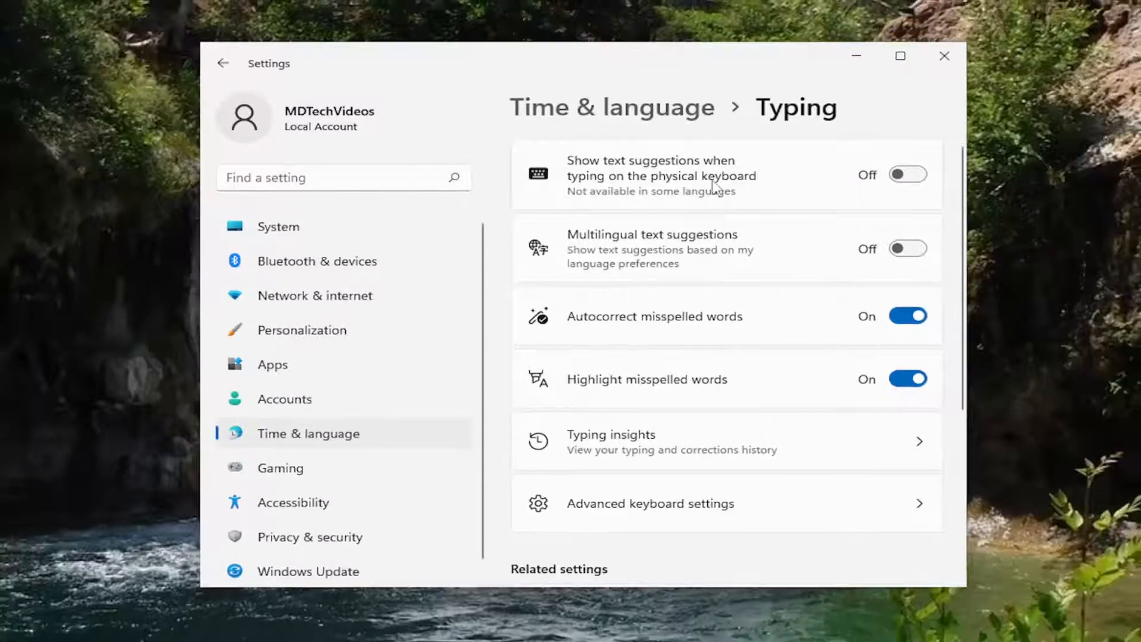
click(944, 55)
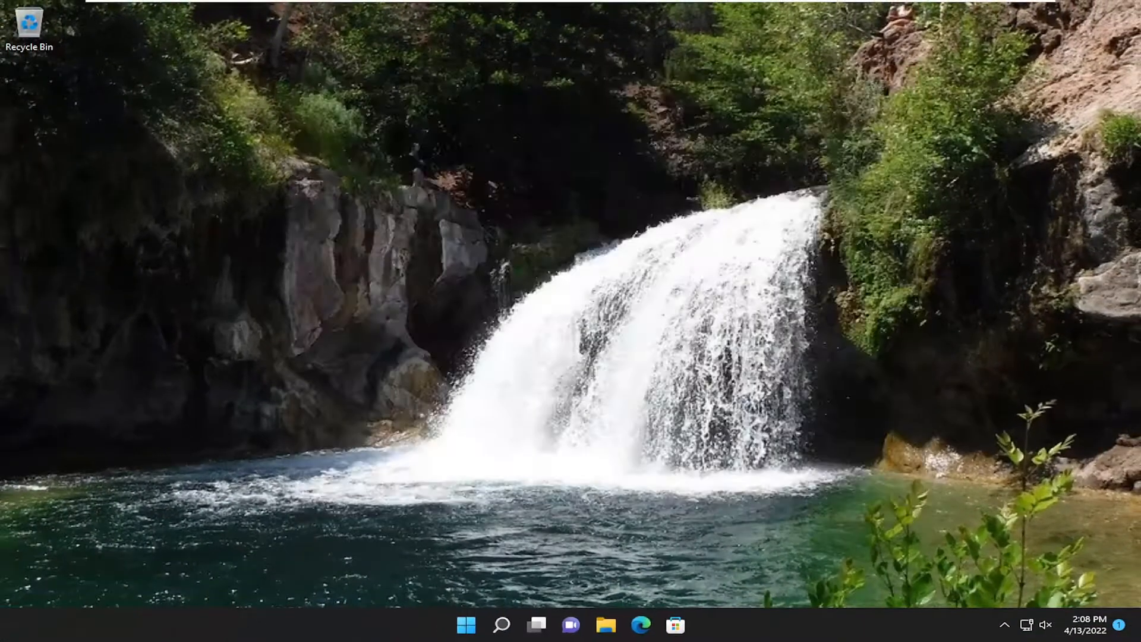